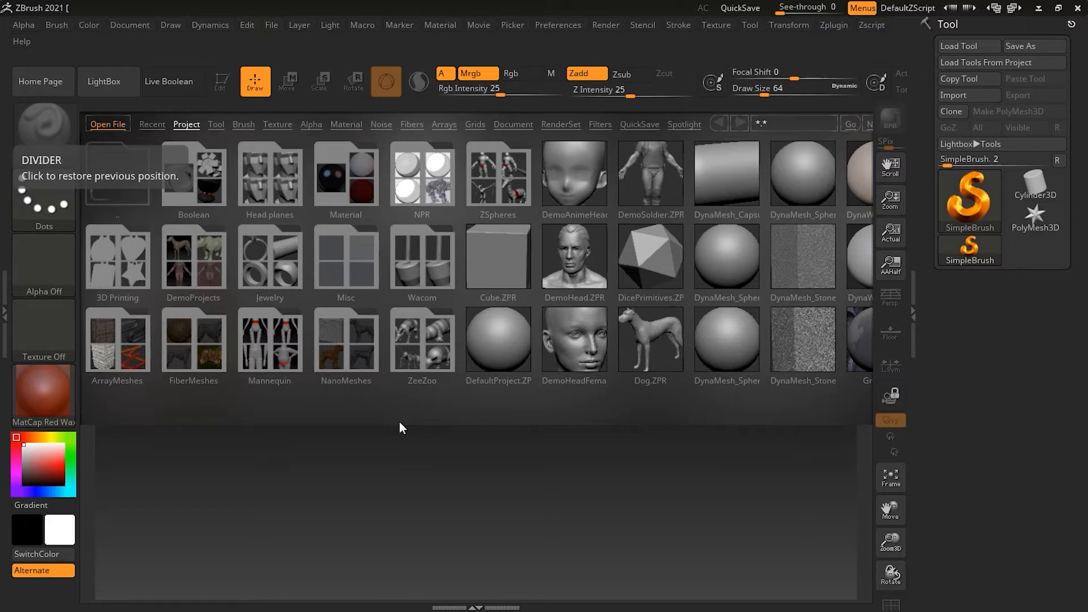
pyautogui.moveTo(431, 339)
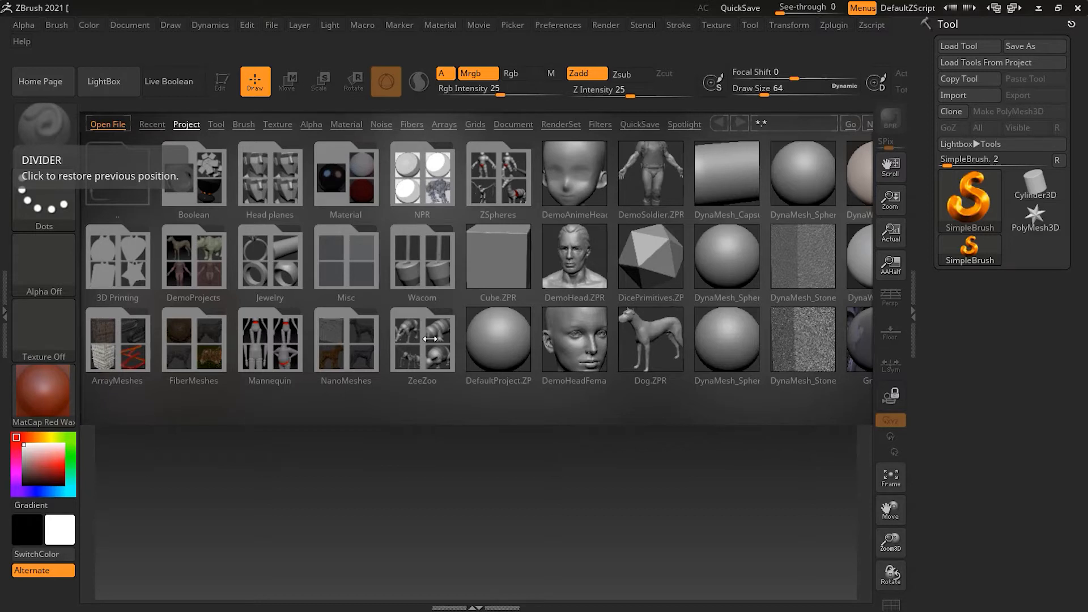
pyautogui.moveTo(135, 83)
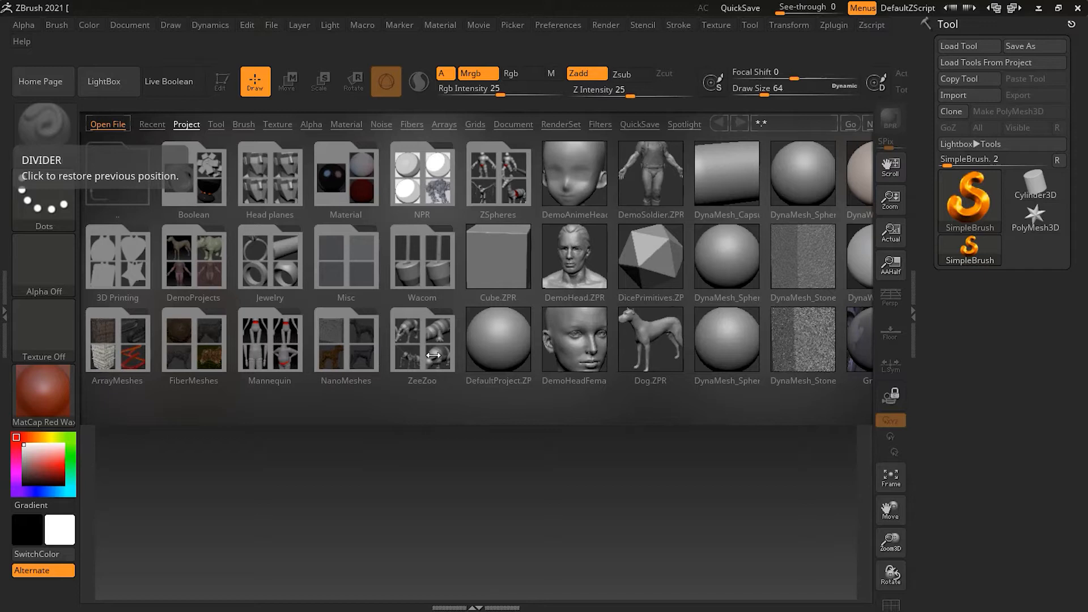
# Open the ZeeZoo folder in LightBox and scroll through its animal ZSphere models
pyautogui.click(422, 340)
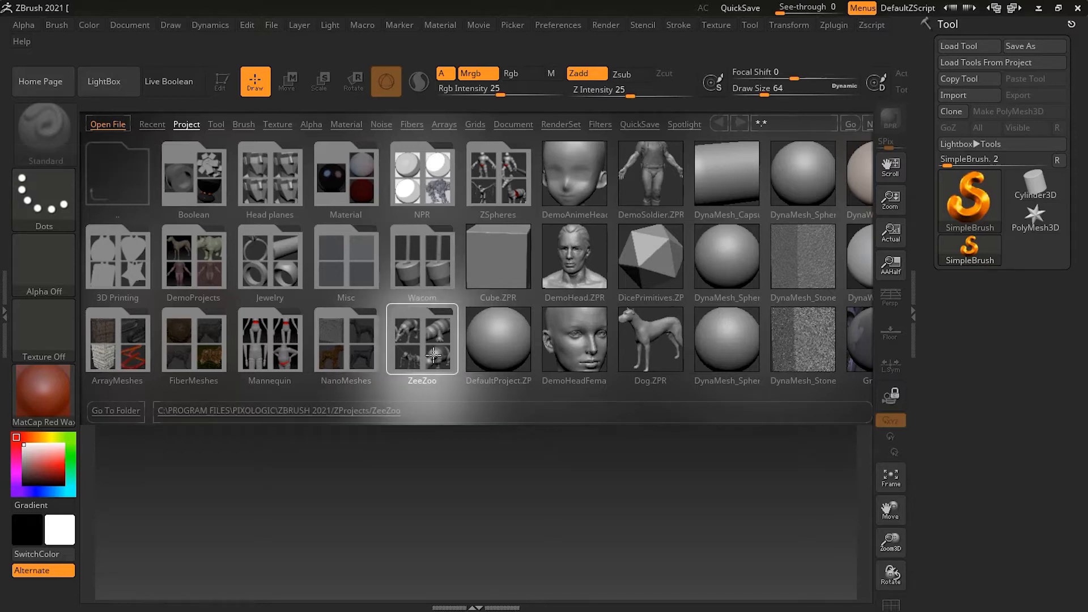
pyautogui.doubleClick(422, 339)
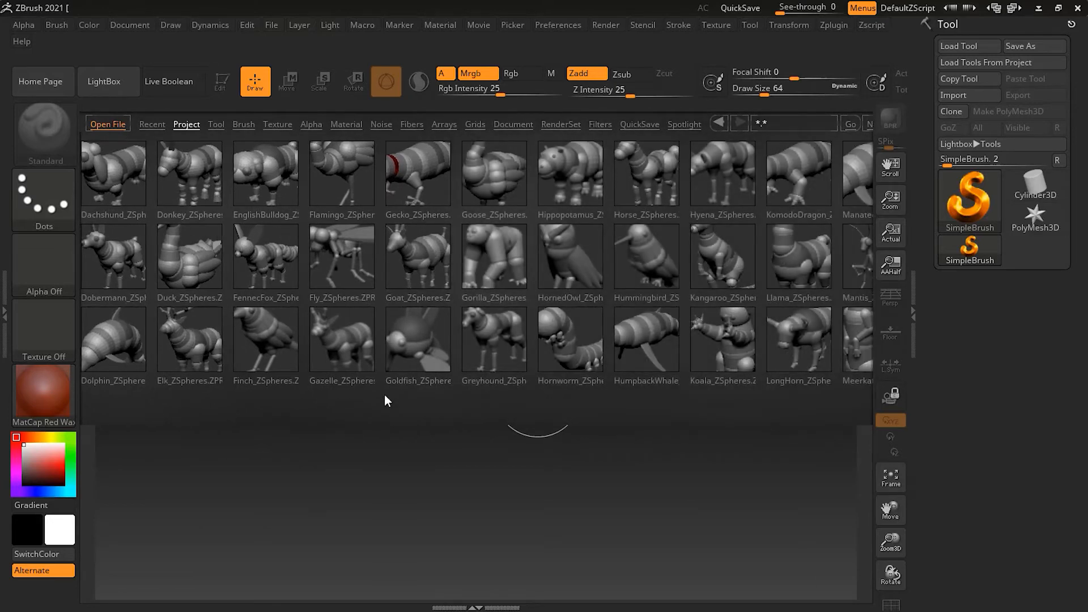
pyautogui.hscroll(3)
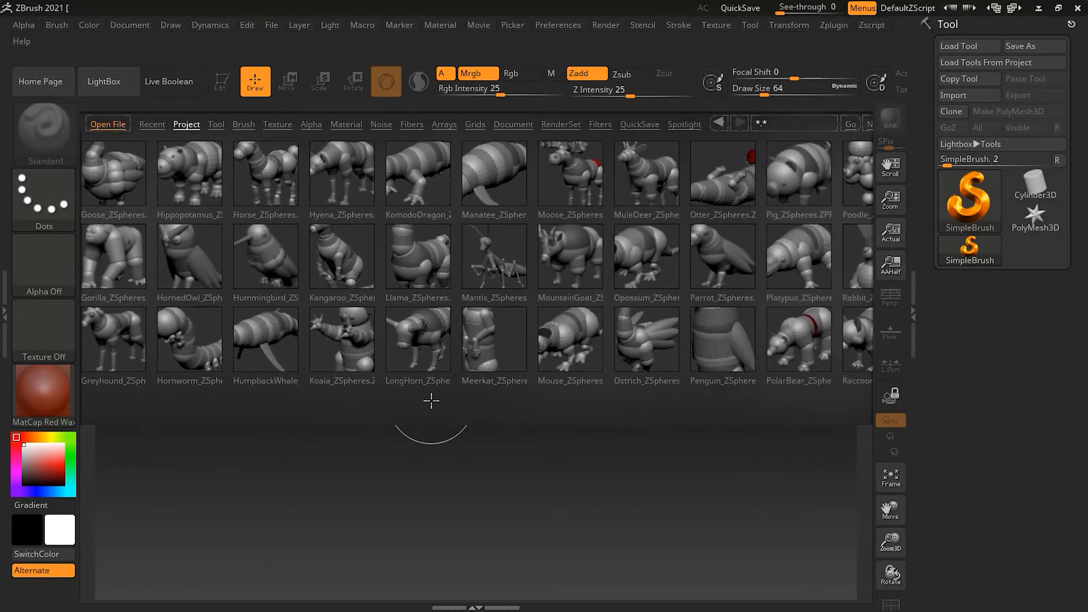
pyautogui.moveTo(551, 402)
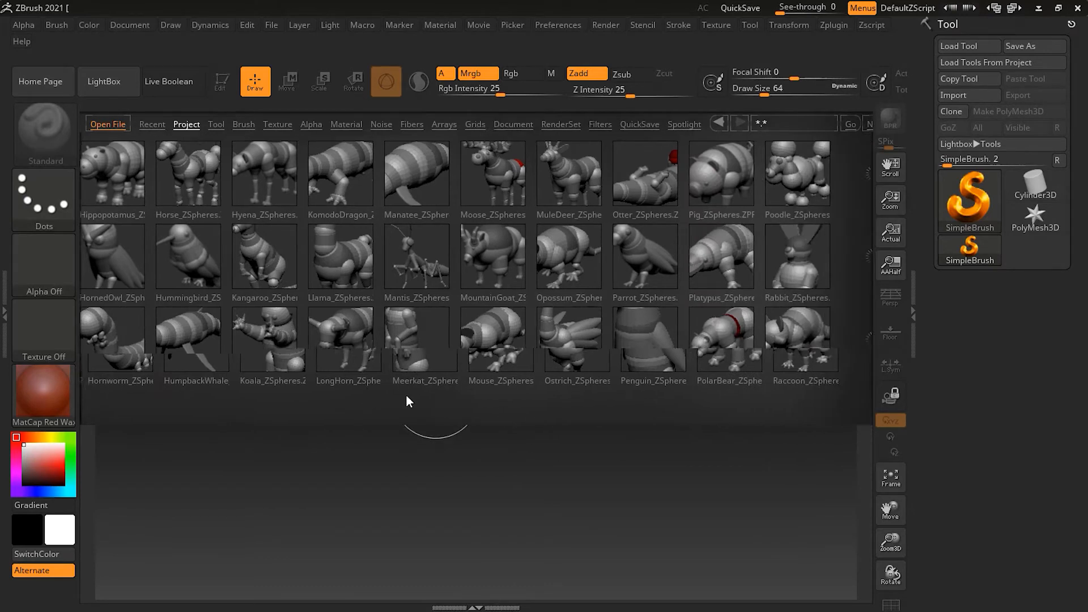
pyautogui.hscroll(3)
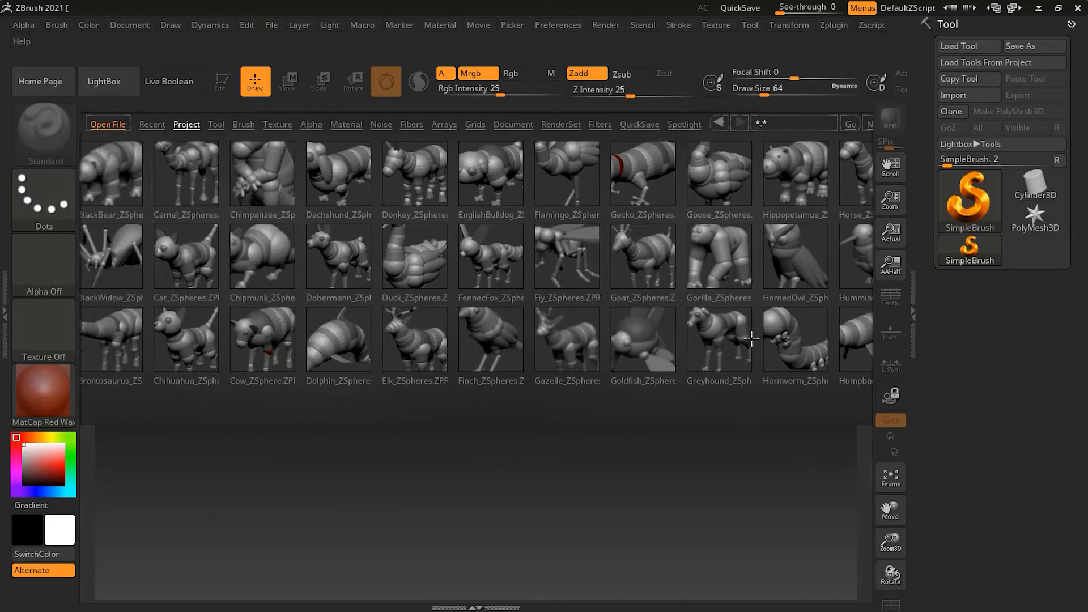
pyautogui.moveTo(717, 328)
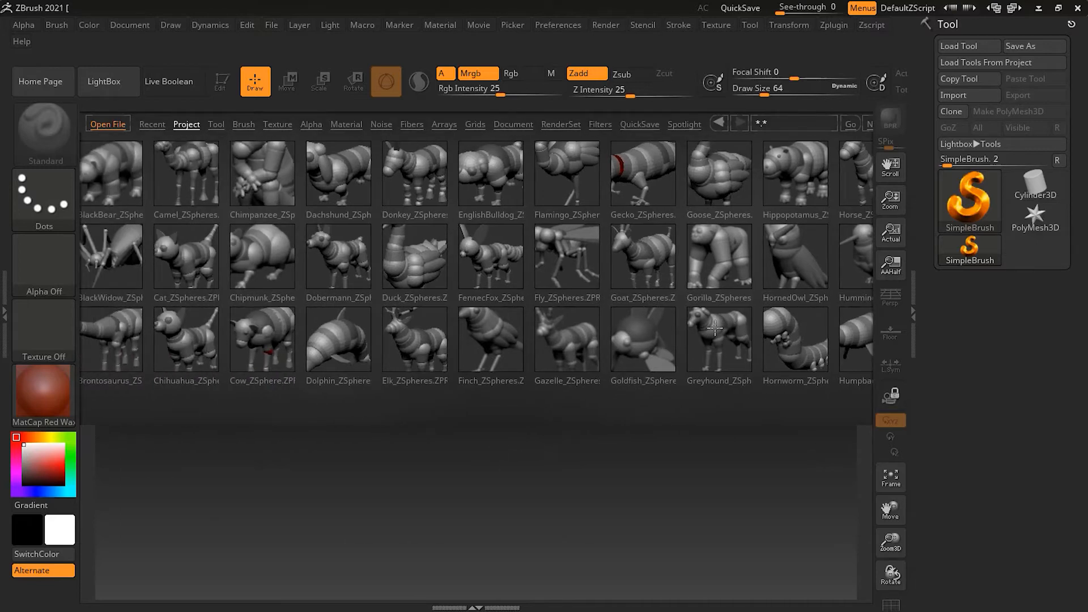
# Load Greyhound_ZSpheres.ZPR from LightBox into the canvas
pyautogui.click(720, 340)
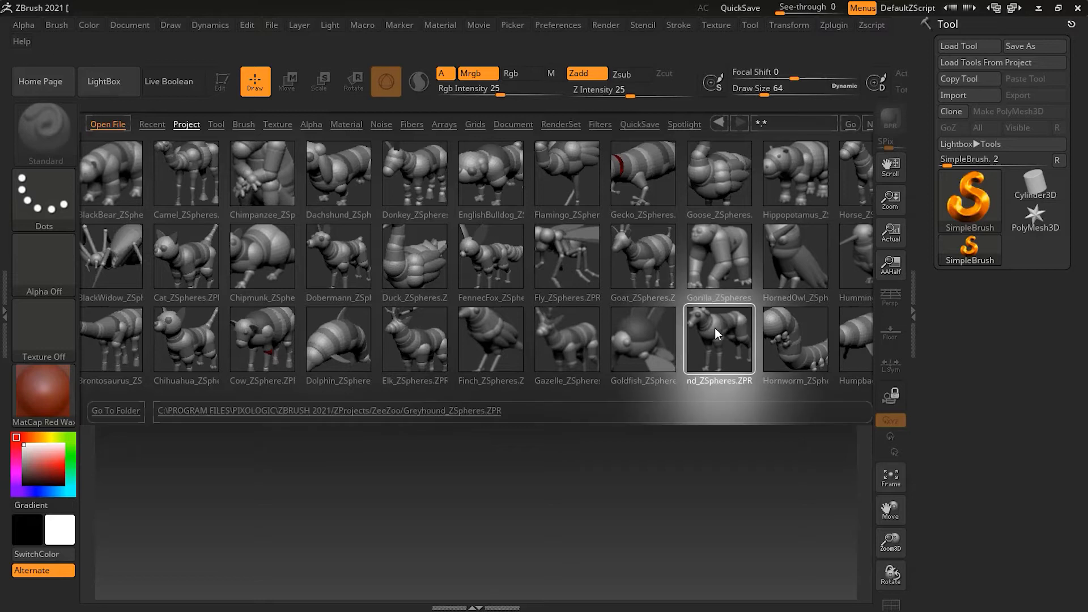
pyautogui.doubleClick(719, 339)
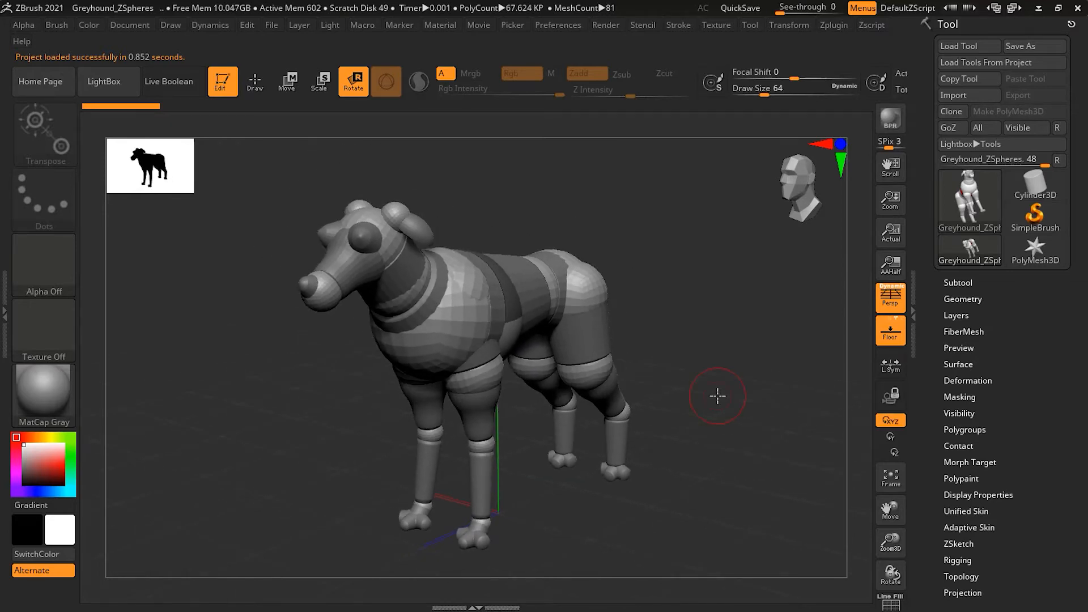
pyautogui.moveTo(717, 396)
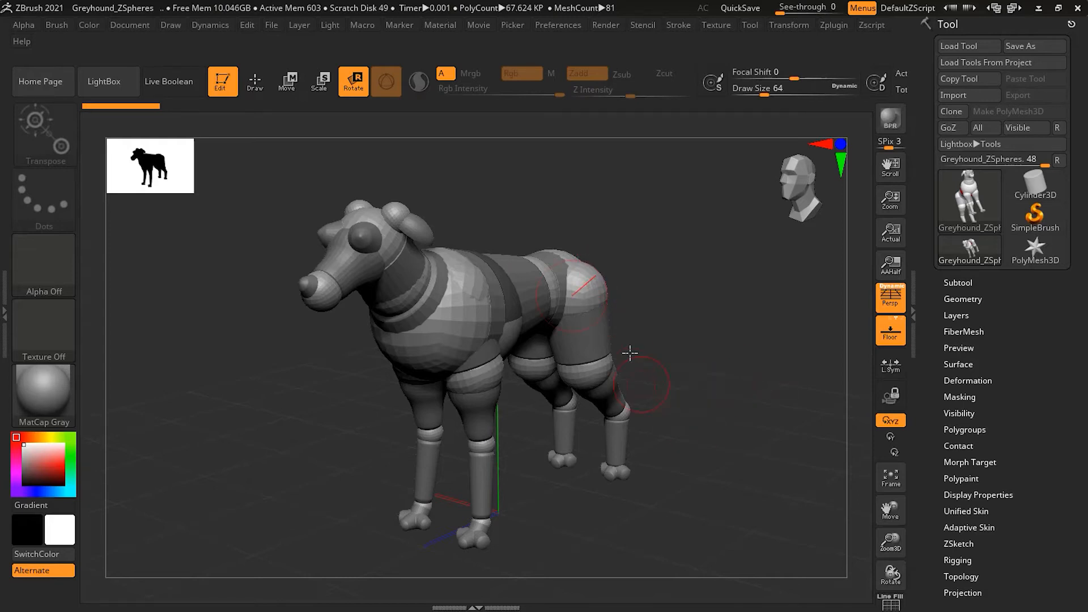
pyautogui.moveTo(630, 341)
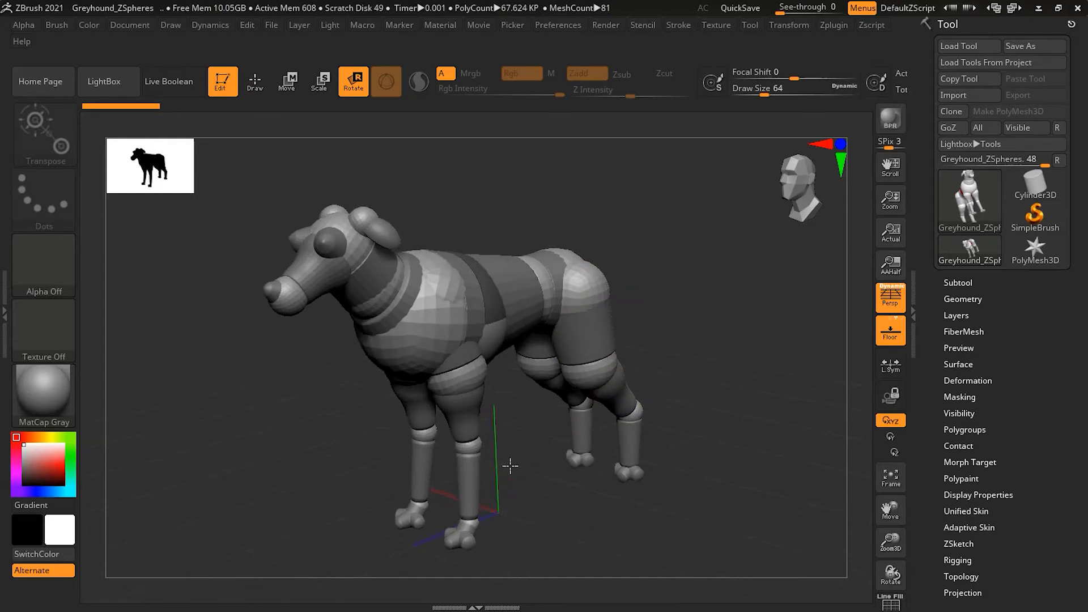
# Zoom in on the legs and, in Move mode, bend the front foot and reposition the hind leg
pyautogui.moveTo(510, 465); pyautogui.dragTo(343, 134)
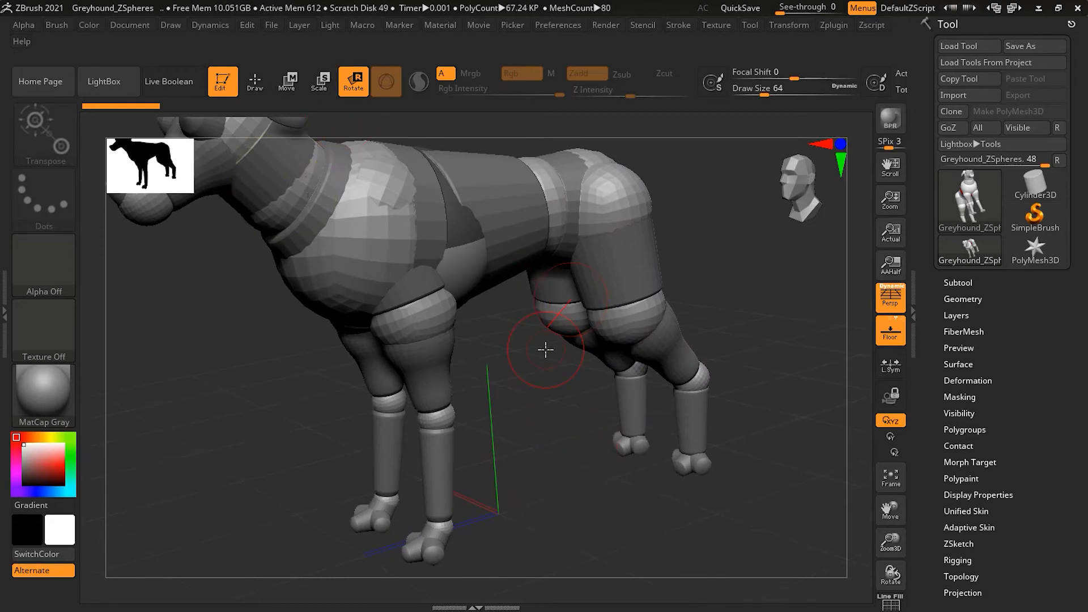
pyautogui.click(286, 81)
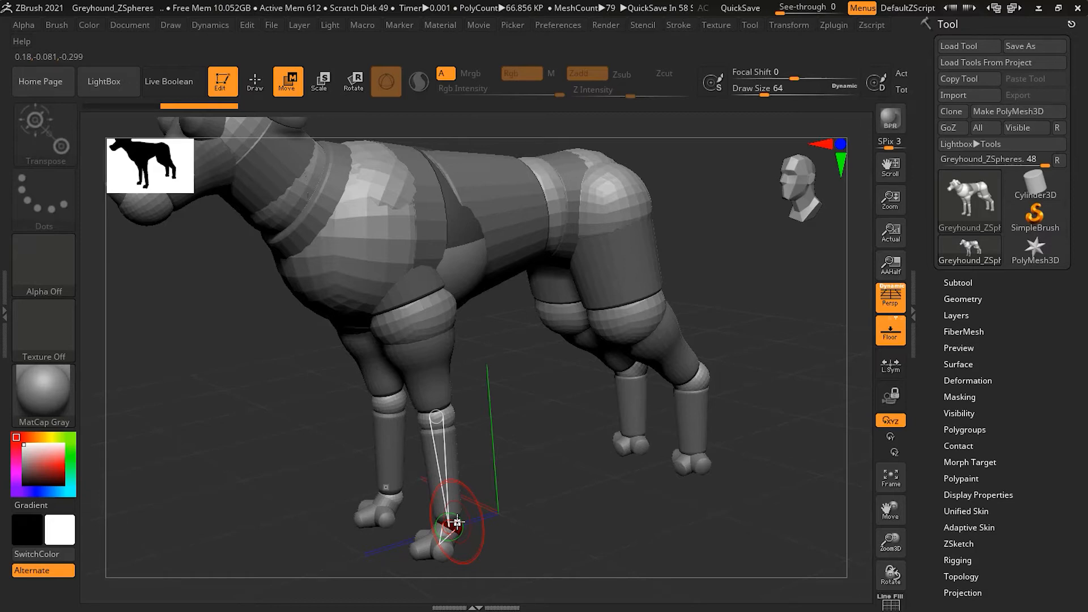
pyautogui.moveTo(456, 525); pyautogui.dragTo(372, 515)
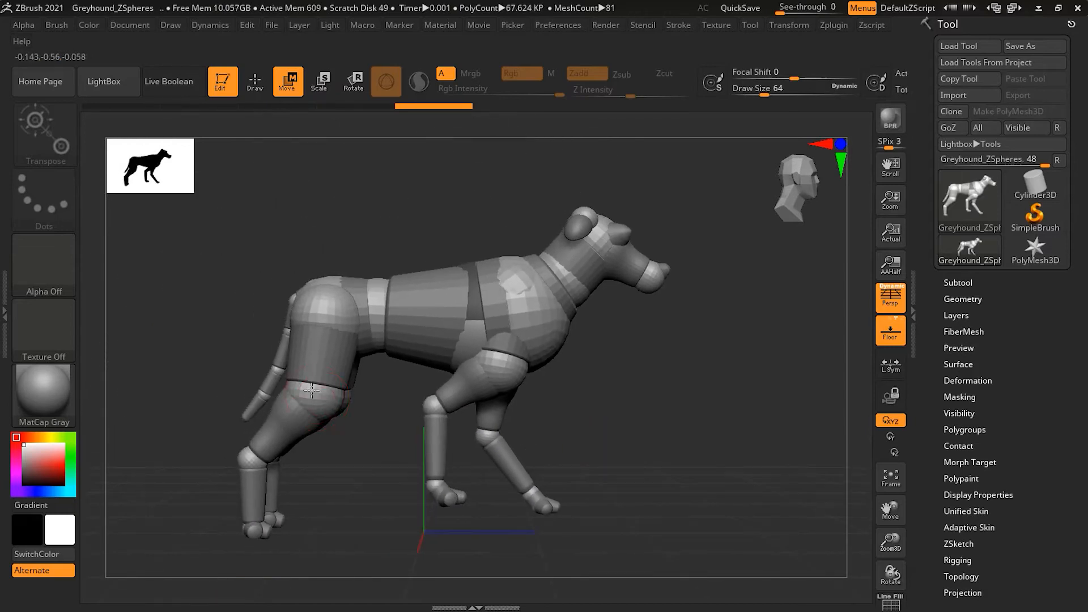
pyautogui.moveTo(319, 389); pyautogui.dragTo(250, 521)
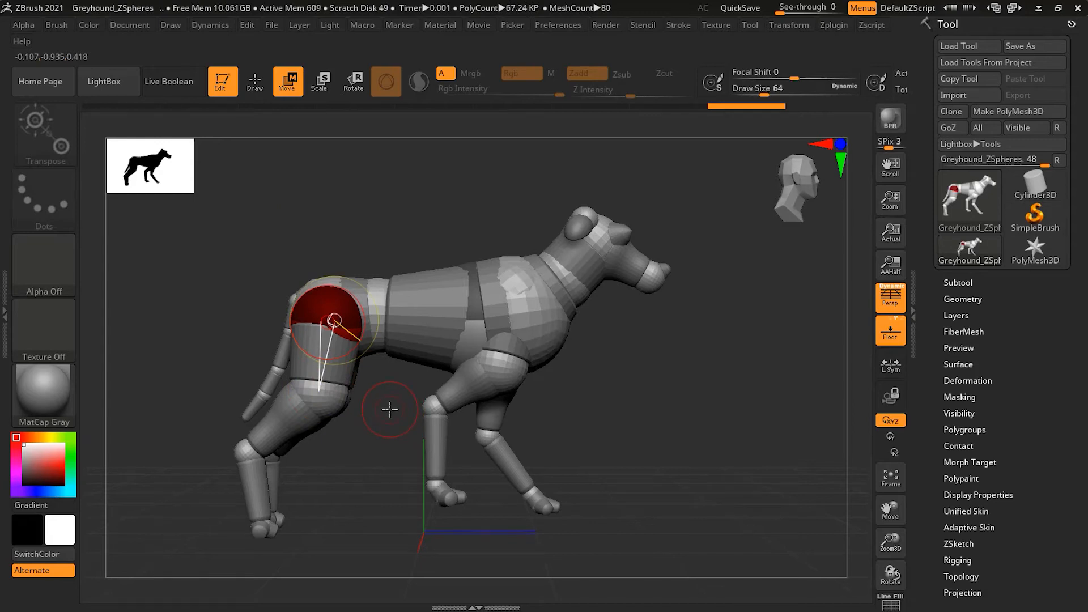
# In Rotate mode, turn the rear thigh and raise the tail into an upward curve
pyautogui.click(352, 80)
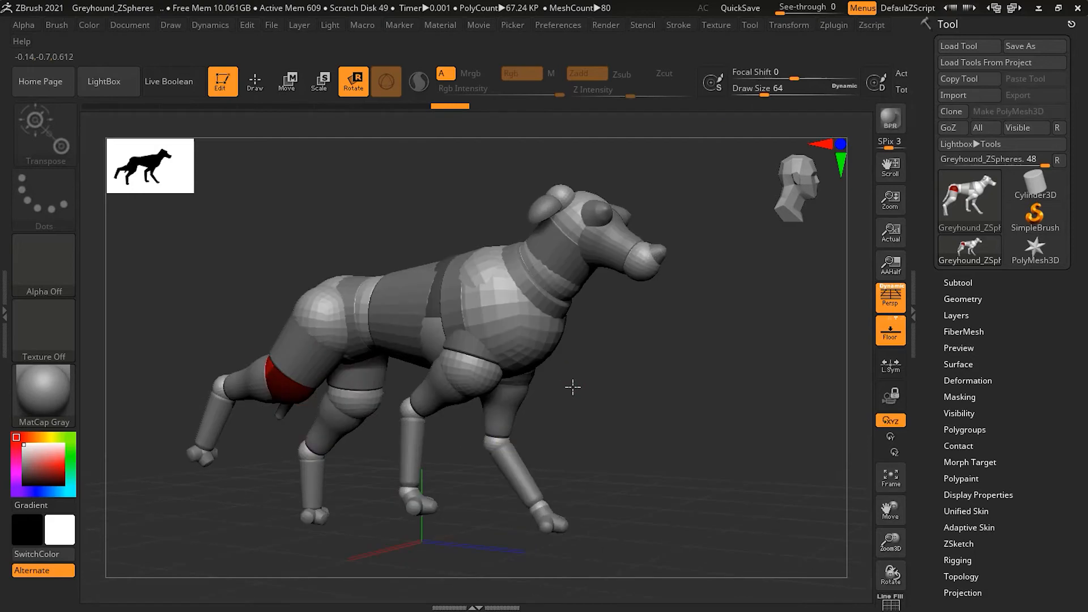
pyautogui.moveTo(573, 387); pyautogui.dragTo(396, 364)
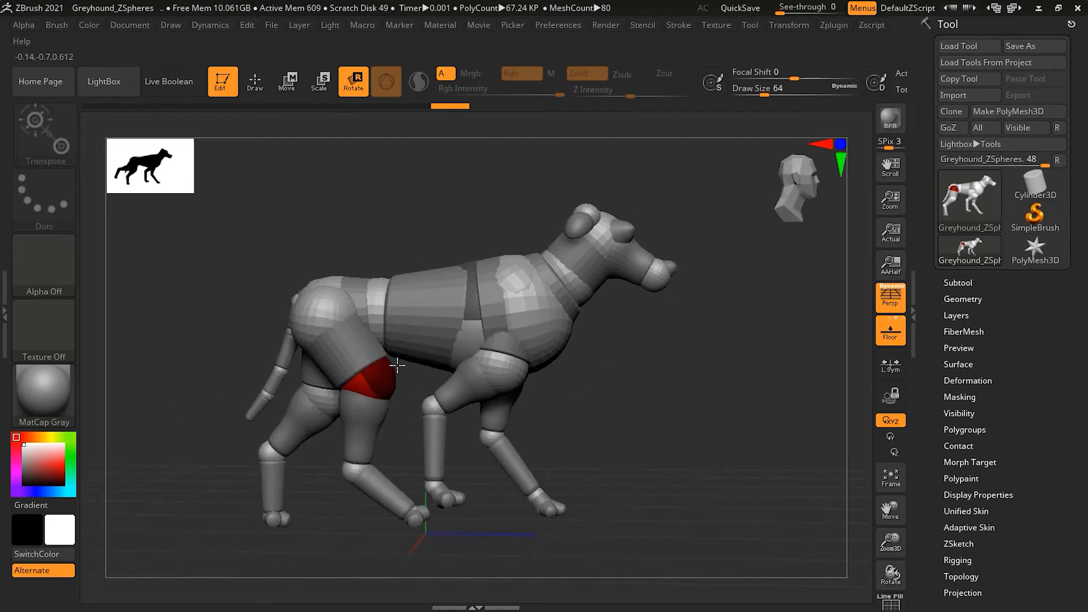
pyautogui.moveTo(396, 364); pyautogui.dragTo(576, 421)
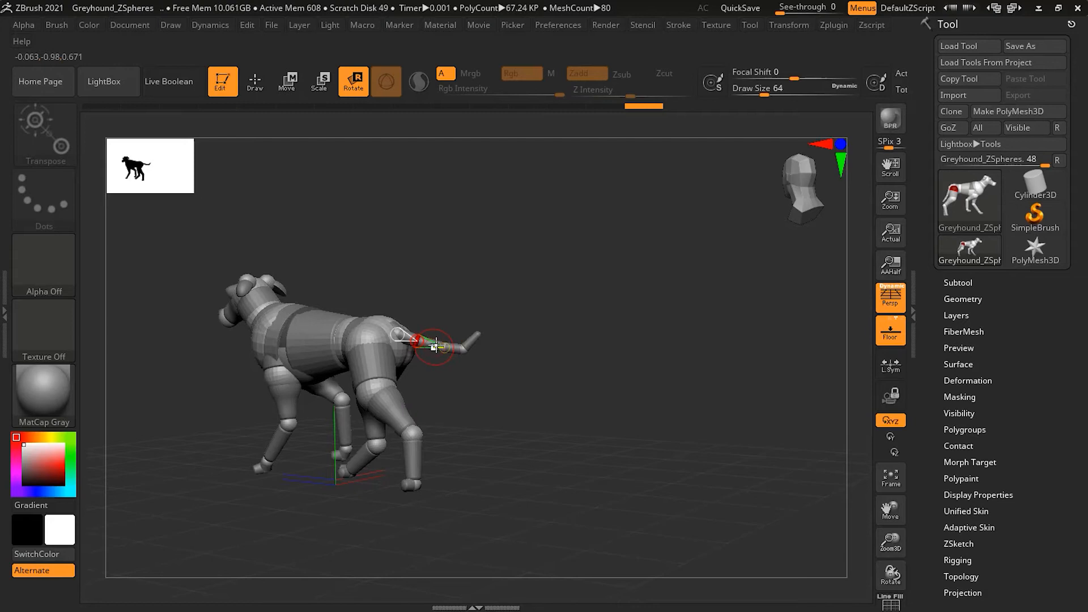
pyautogui.moveTo(433, 343); pyautogui.dragTo(437, 303)
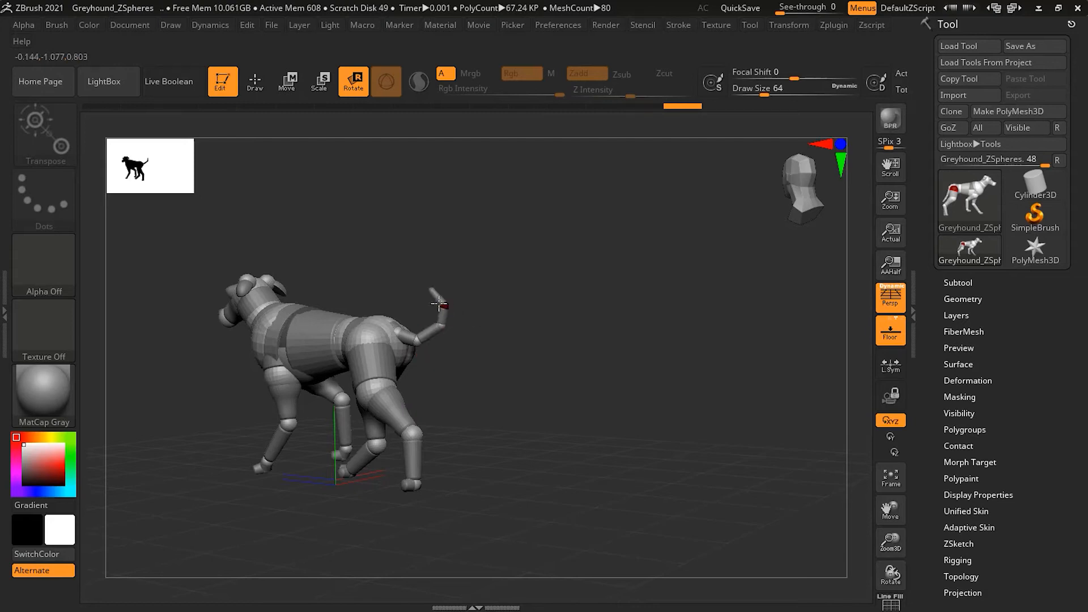
pyautogui.moveTo(437, 303); pyautogui.dragTo(591, 463)
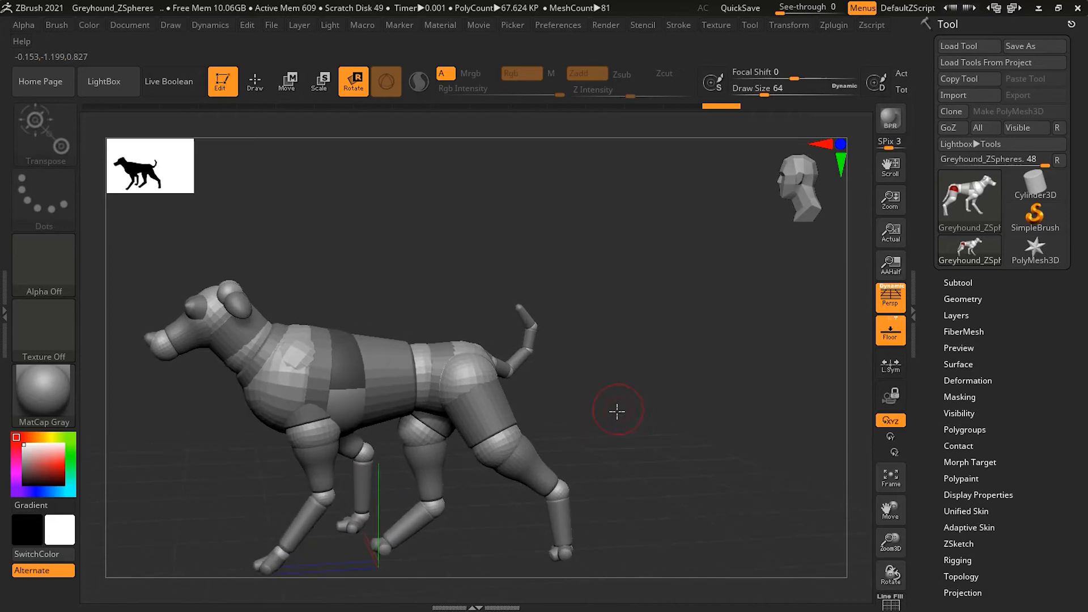
pyautogui.moveTo(596, 410)
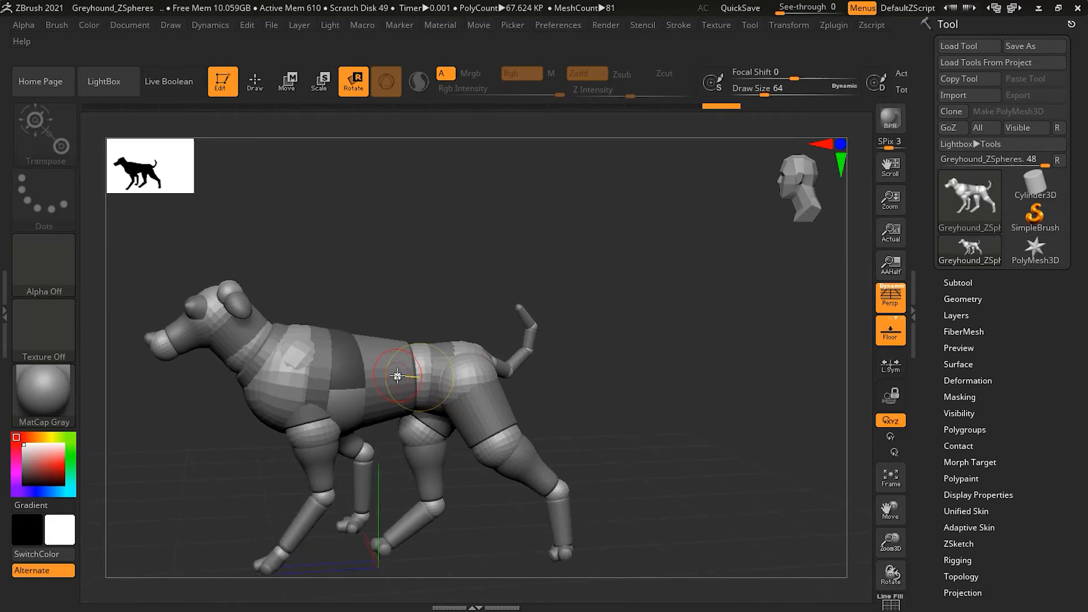
pyautogui.click(320, 81)
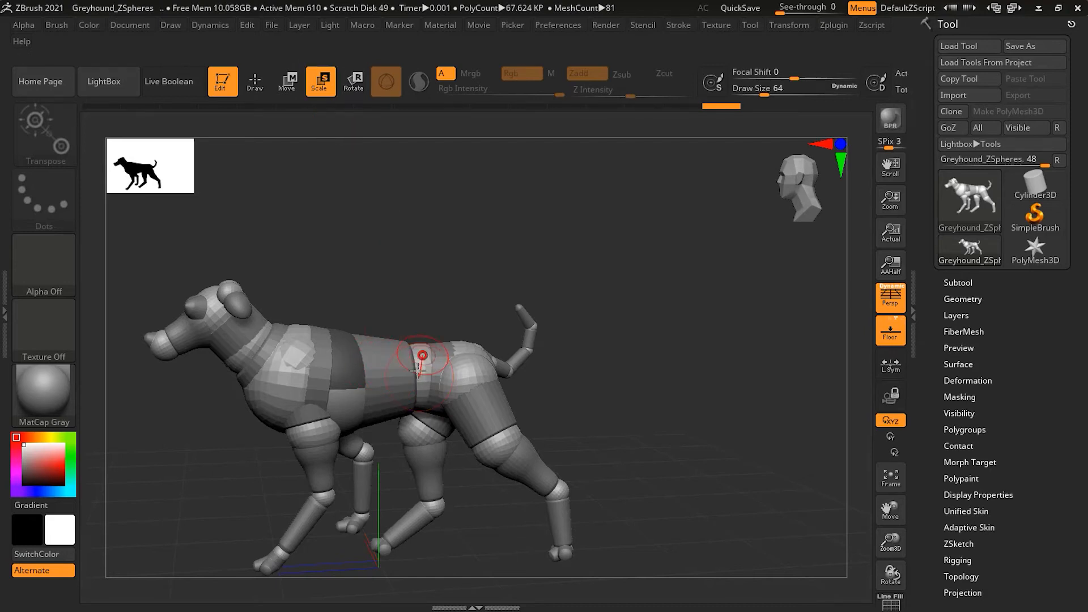
# Scale the mid-body, front chest, waist and neck ZSpheres, then orbit to the other side
pyautogui.moveTo(422, 355); pyautogui.dragTo(403, 406)
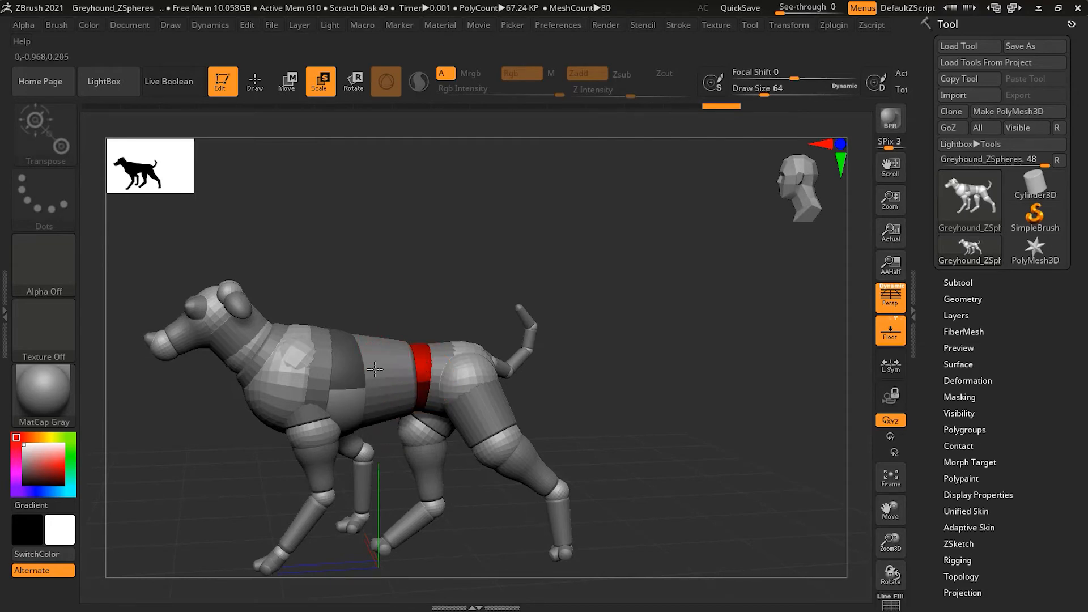
pyautogui.moveTo(375, 368); pyautogui.dragTo(388, 356)
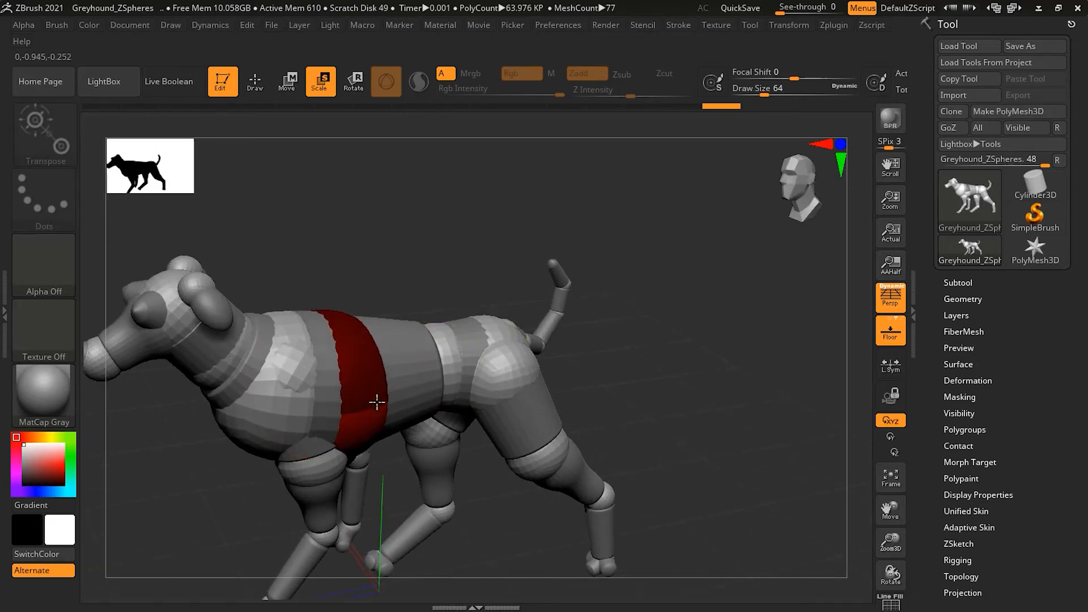
pyautogui.moveTo(375, 402); pyautogui.dragTo(417, 354)
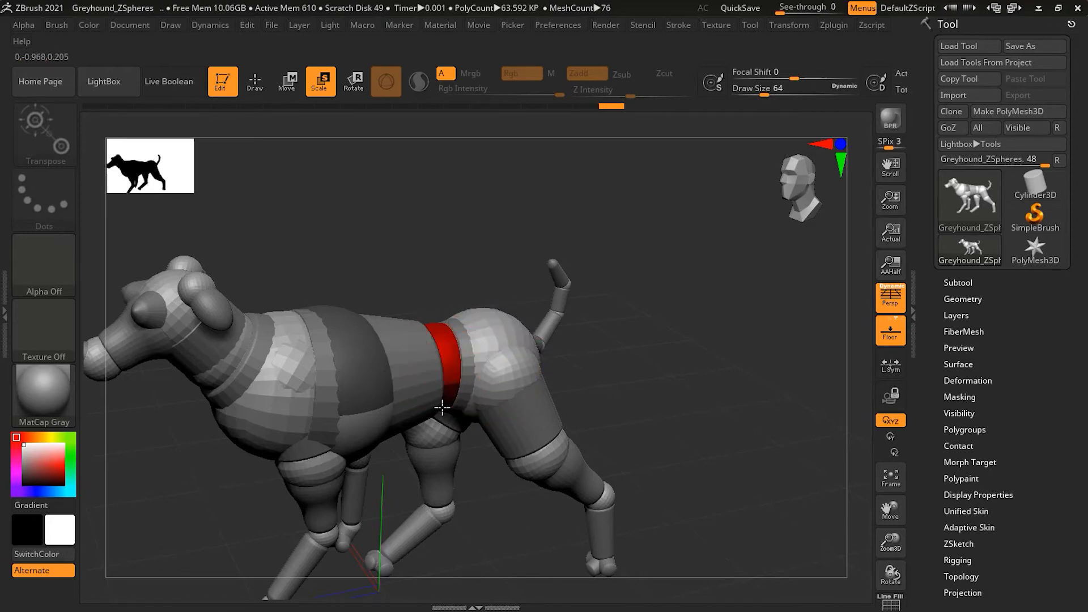
pyautogui.moveTo(444, 405); pyautogui.dragTo(292, 386)
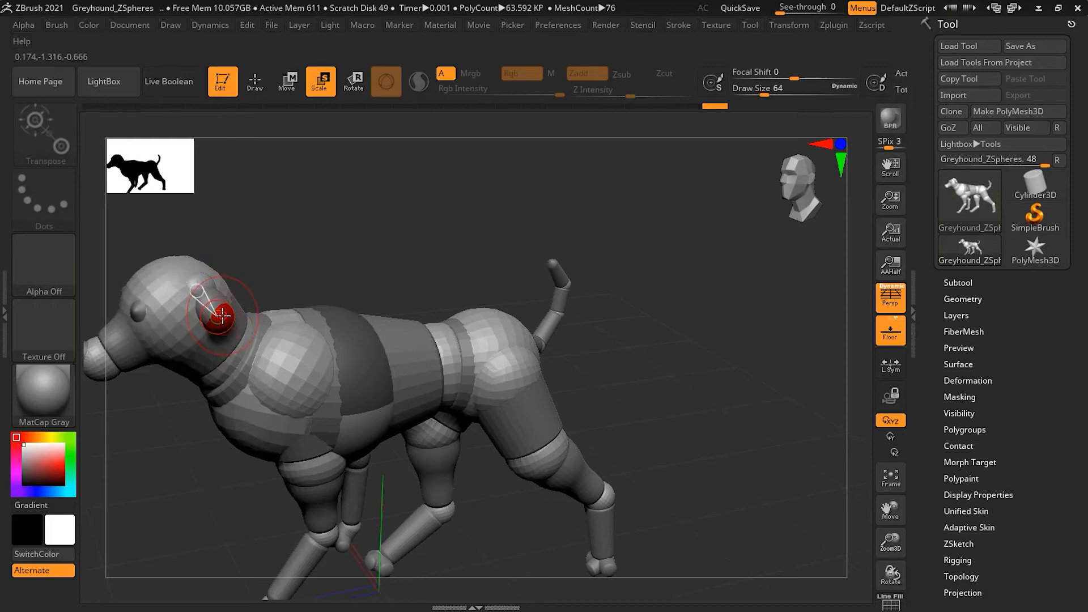
pyautogui.moveTo(222, 318); pyautogui.dragTo(239, 485)
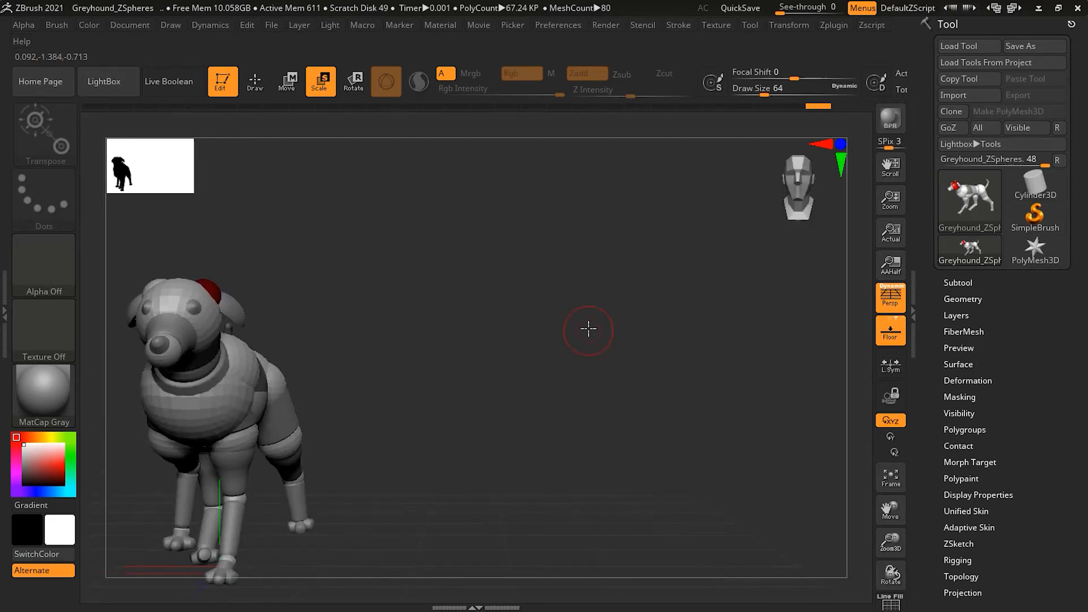
pyautogui.moveTo(588, 330); pyautogui.dragTo(687, 309)
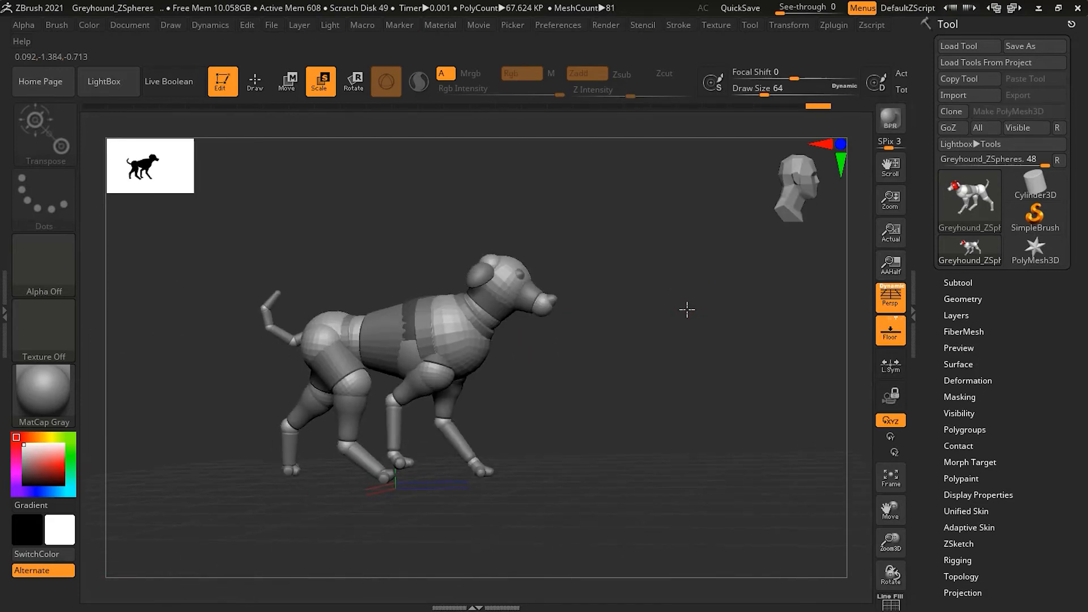
# Orbit back to a side view and rotate the chest ZSphere
pyautogui.moveTo(687, 309); pyautogui.dragTo(698, 364)
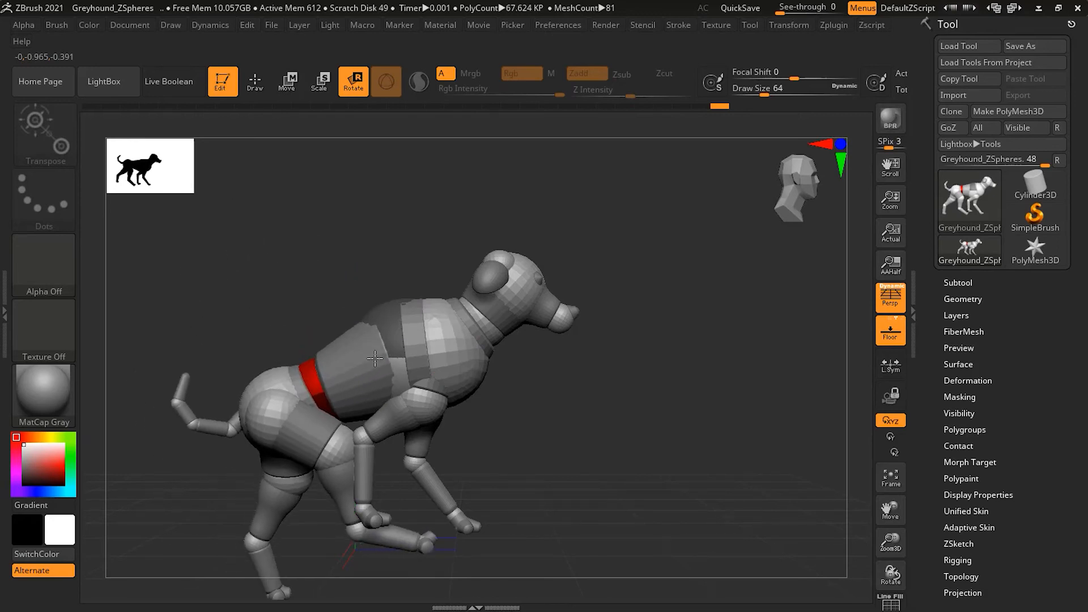
pyautogui.moveTo(375, 359); pyautogui.dragTo(375, 327)
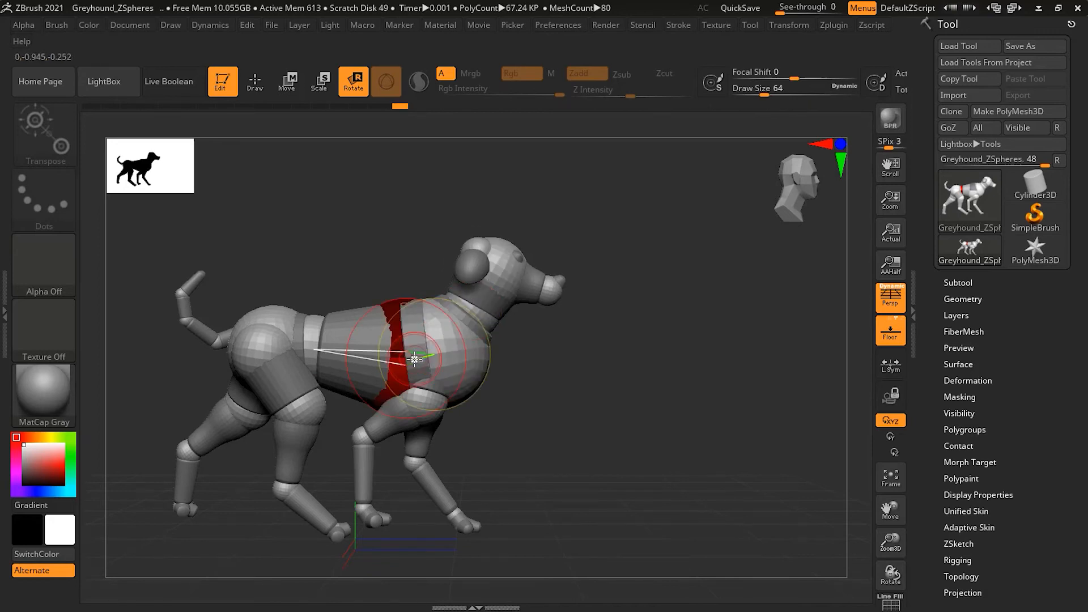
pyautogui.moveTo(413, 358); pyautogui.dragTo(409, 355)
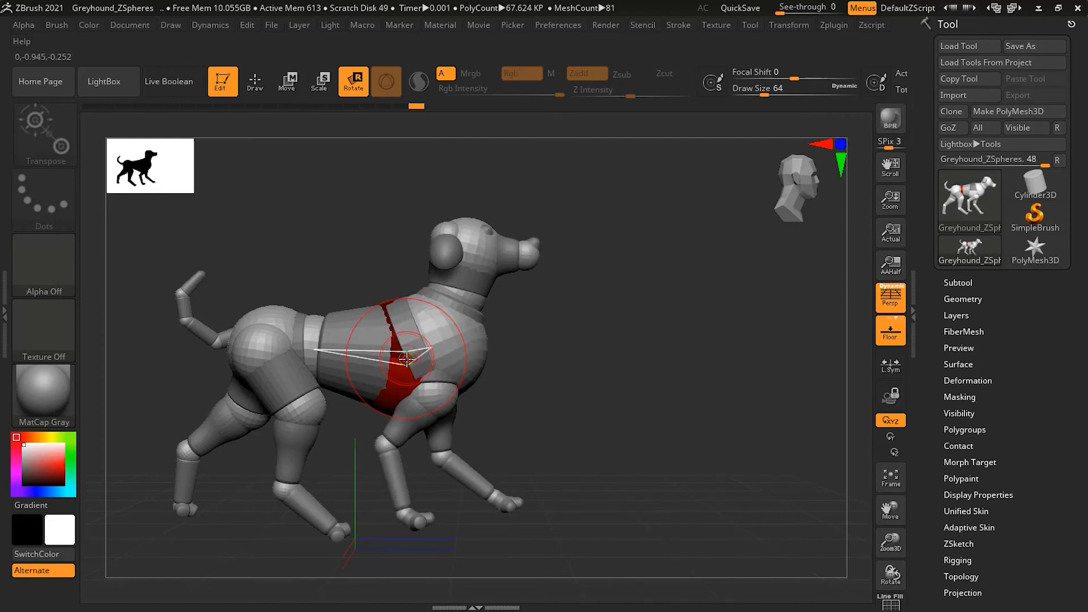
# Adjust the shoulder sphere with Move and Scale, then orbit around to inspect the front body
pyautogui.click(286, 81)
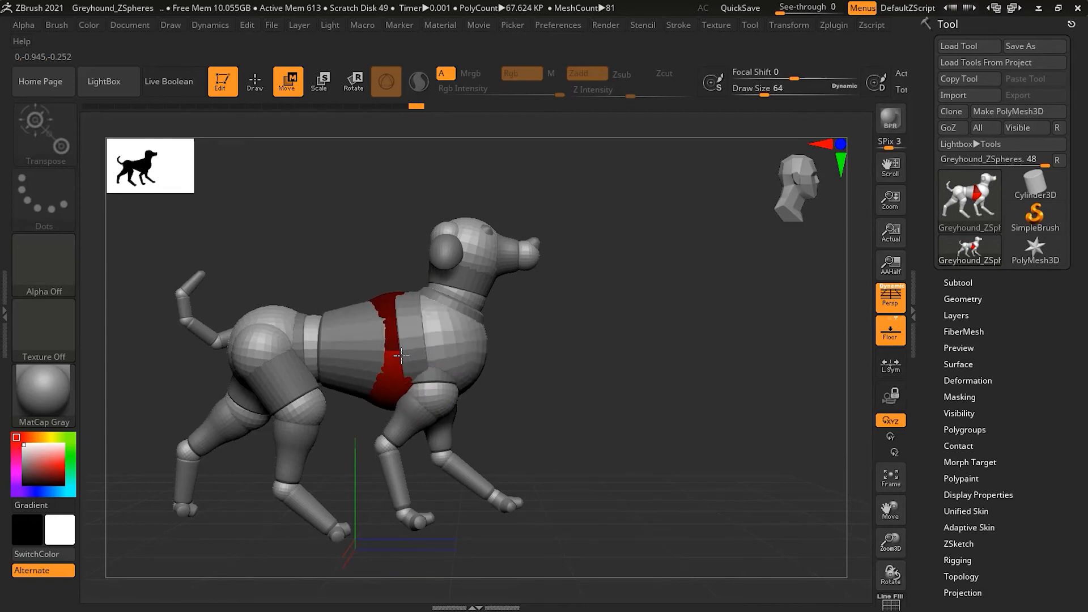
pyautogui.click(320, 80)
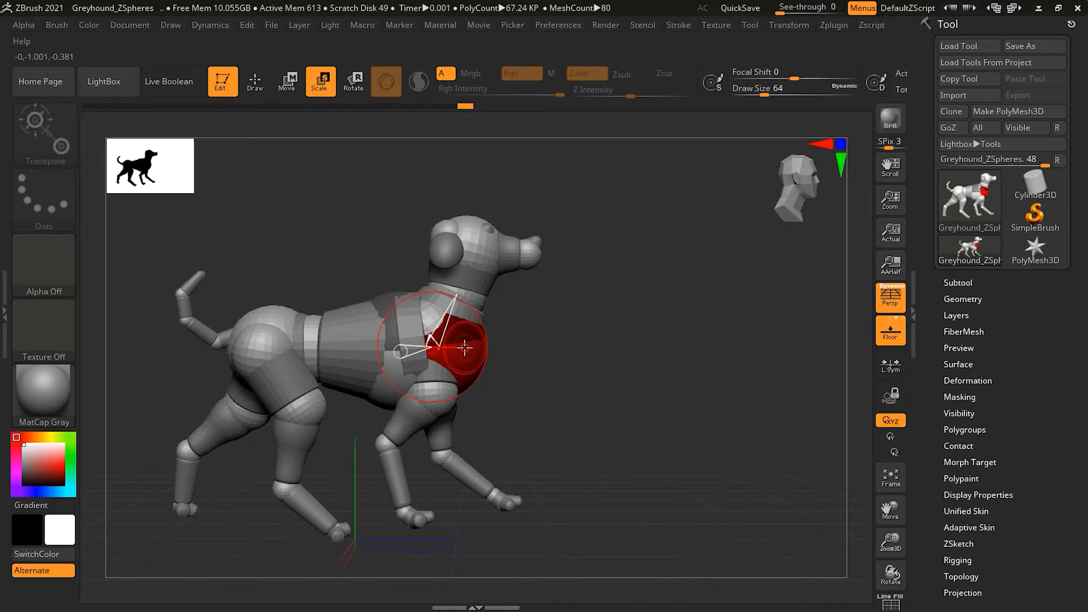
pyautogui.click(286, 80)
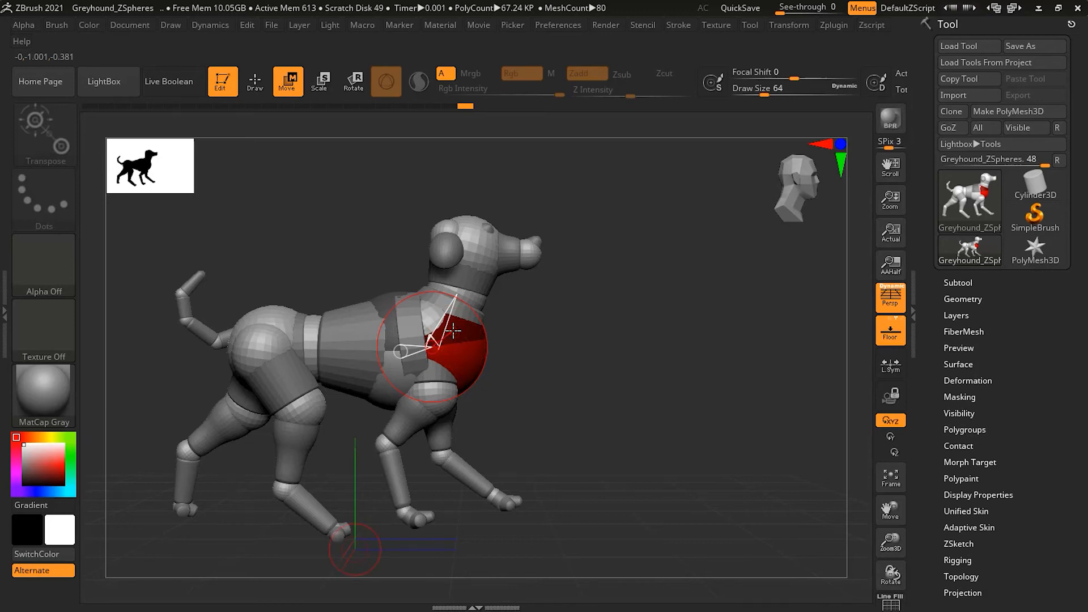
pyautogui.click(353, 81)
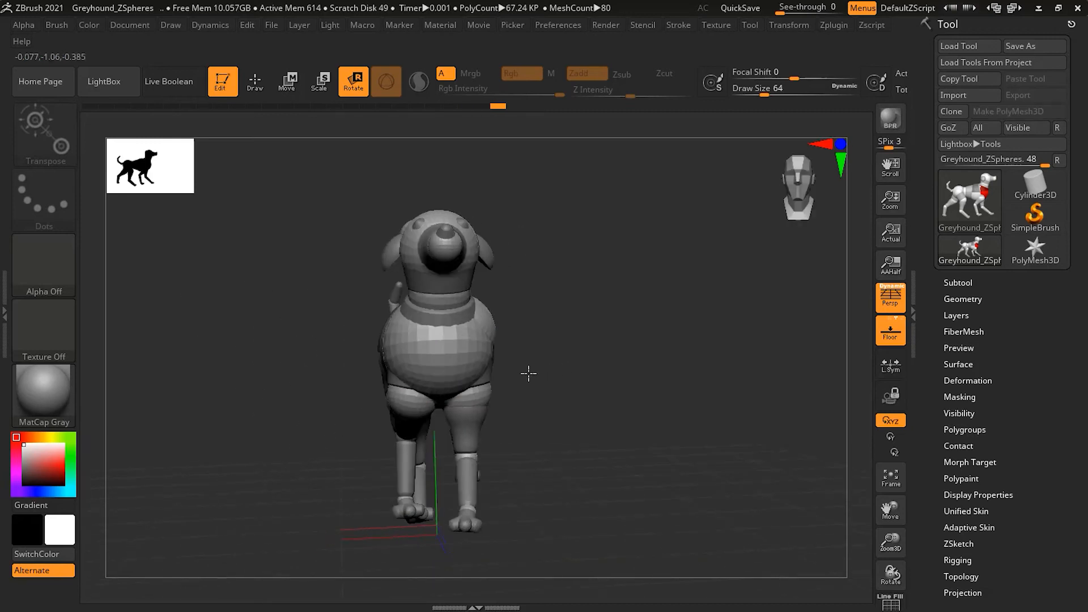
pyautogui.moveTo(528, 375); pyautogui.dragTo(472, 345)
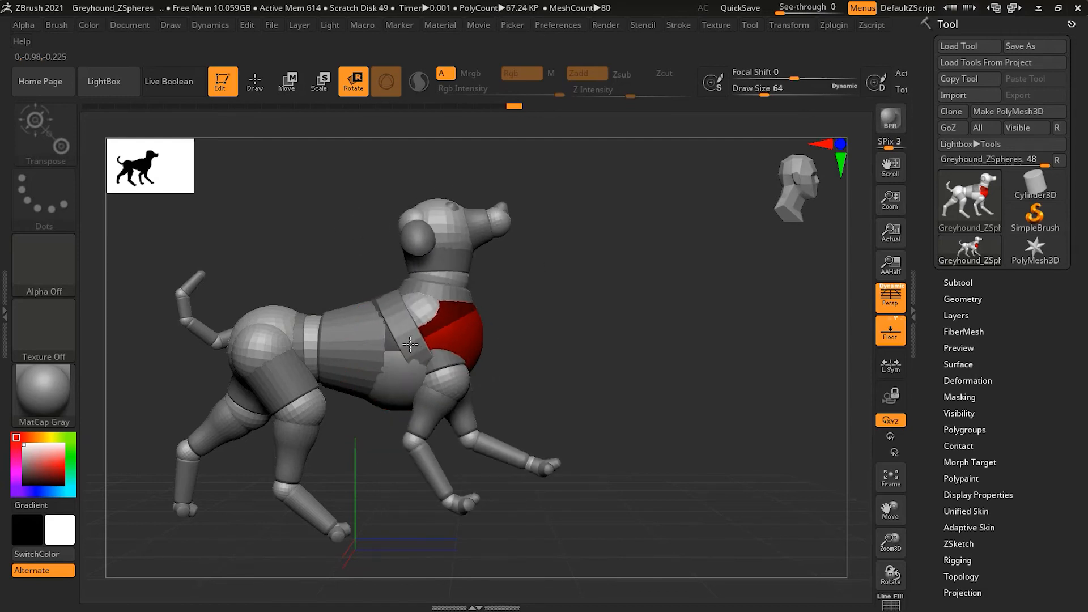
pyautogui.moveTo(417, 340); pyautogui.dragTo(399, 267)
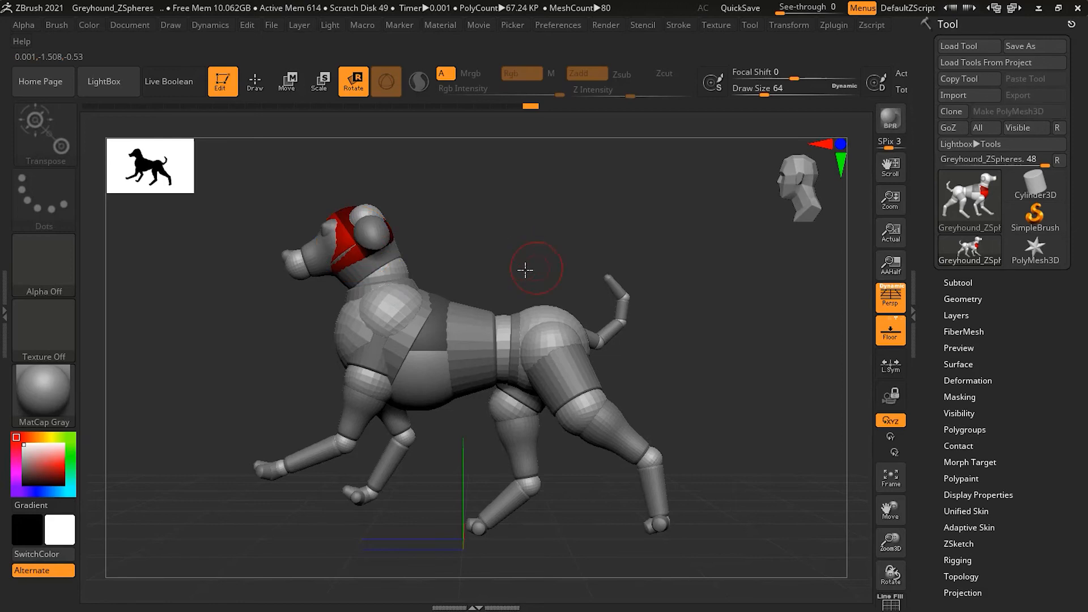
pyautogui.moveTo(524, 269); pyautogui.dragTo(653, 259)
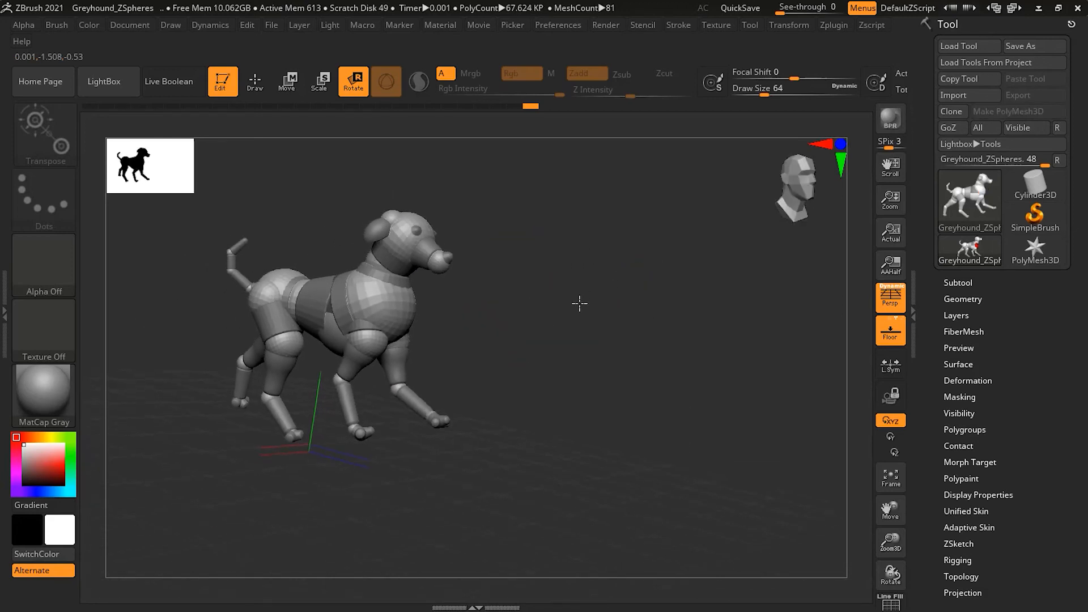
# Return to Draw mode and browse the top menus toward Tool > Save As
pyautogui.click(254, 81)
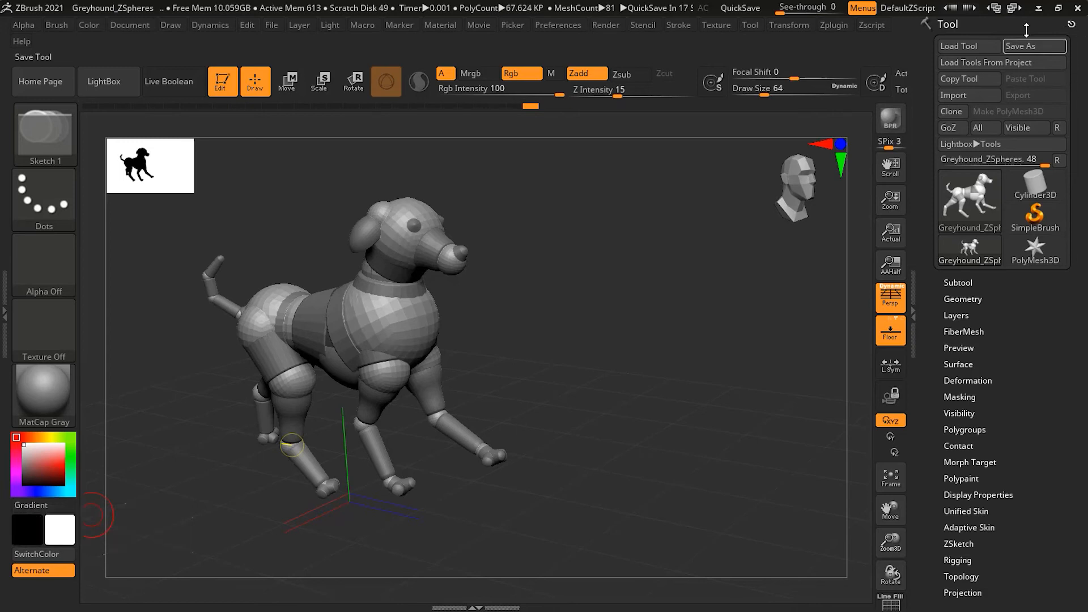
pyautogui.click(1033, 46)
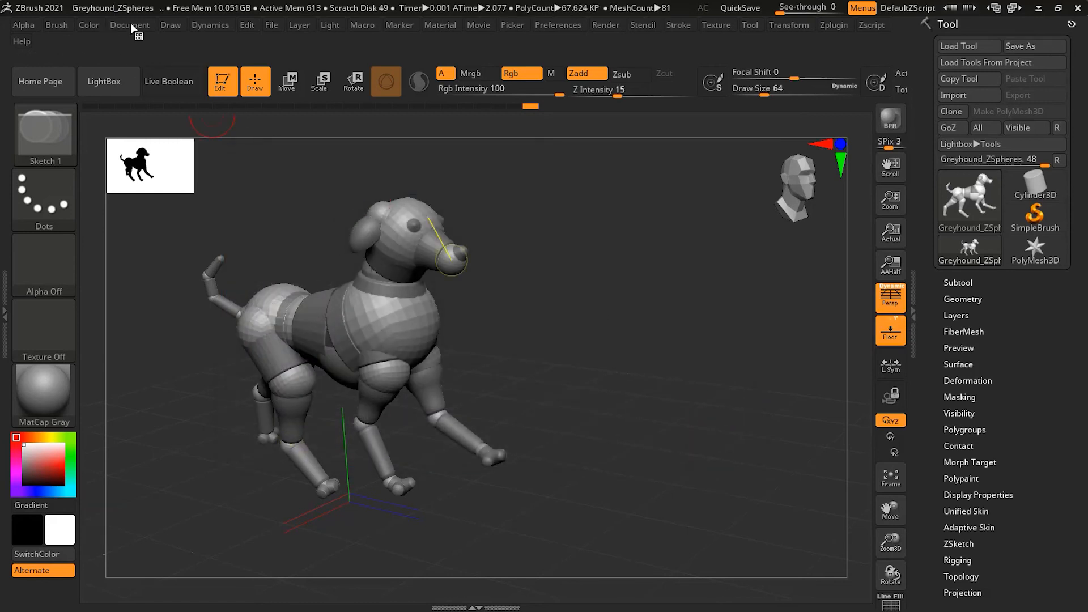
pyautogui.click(129, 25)
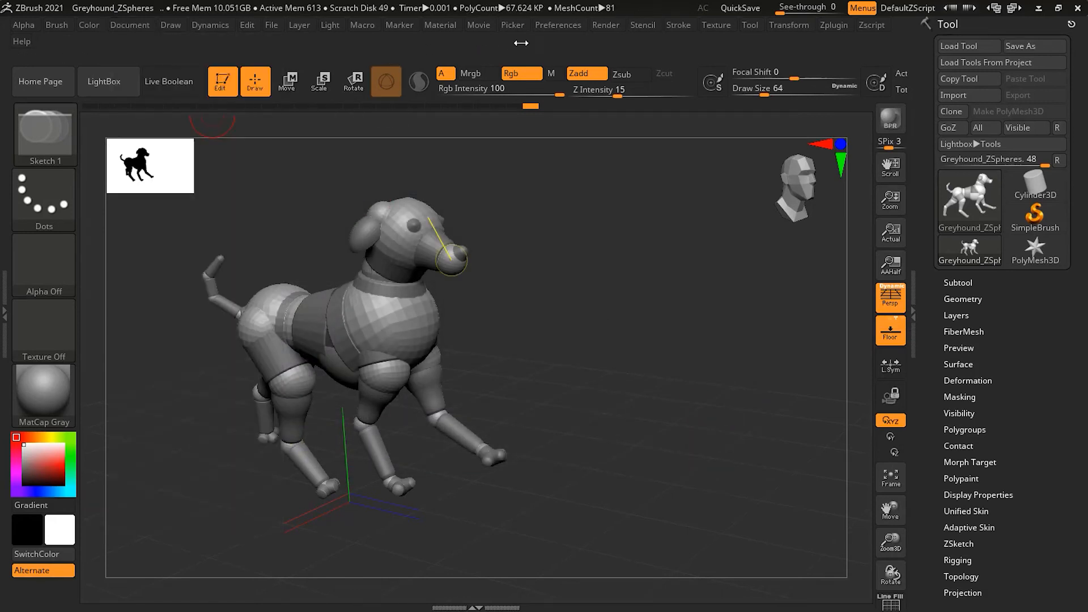
pyautogui.click(271, 25)
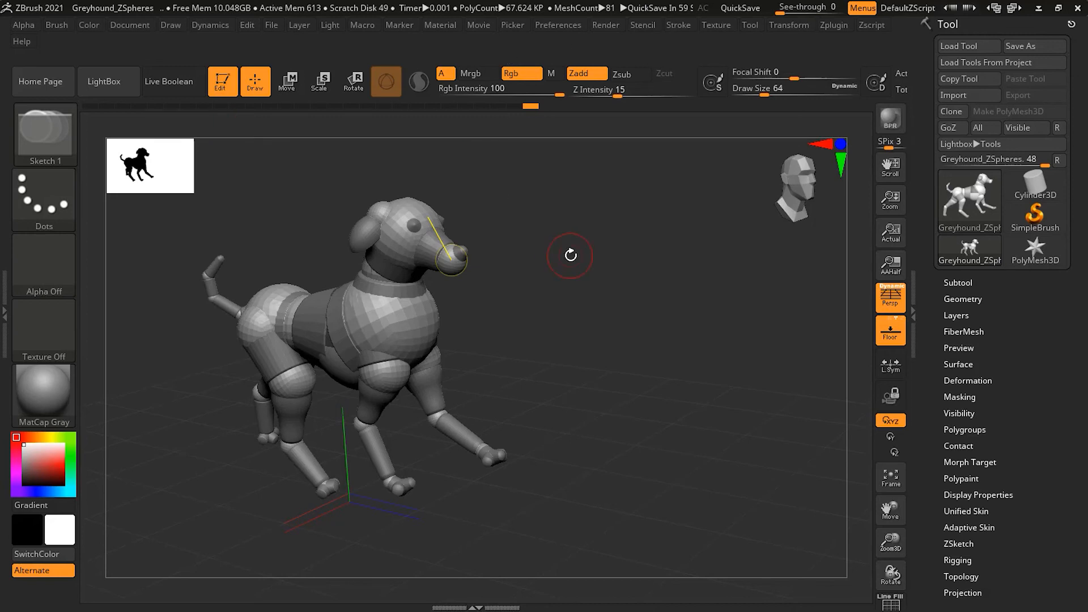
pyautogui.moveTo(544, 295)
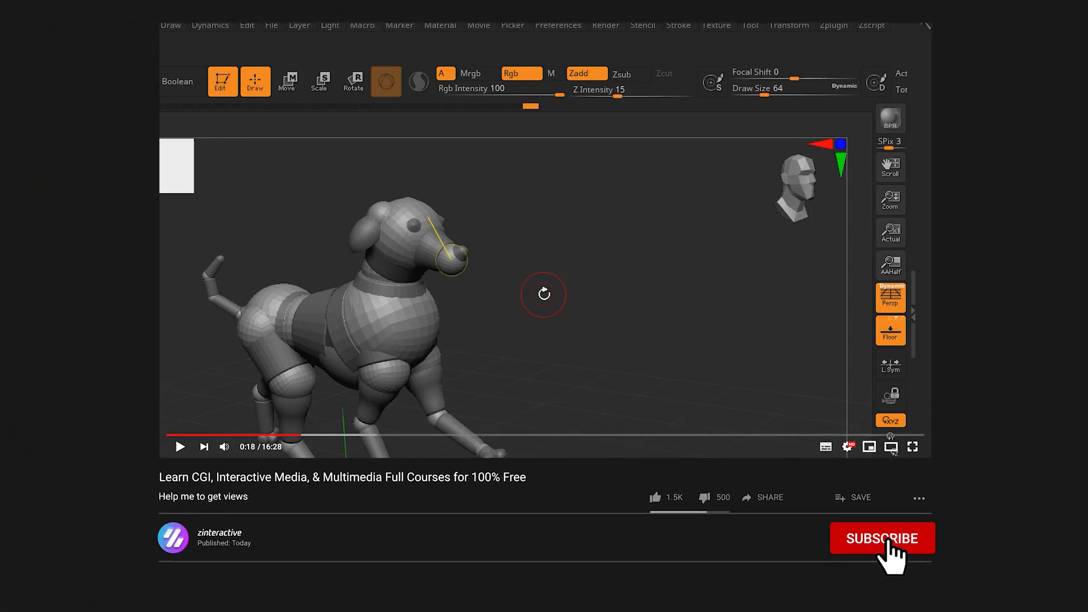
# Subscribe to the tutorial's YouTube channel
pyautogui.click(882, 538)
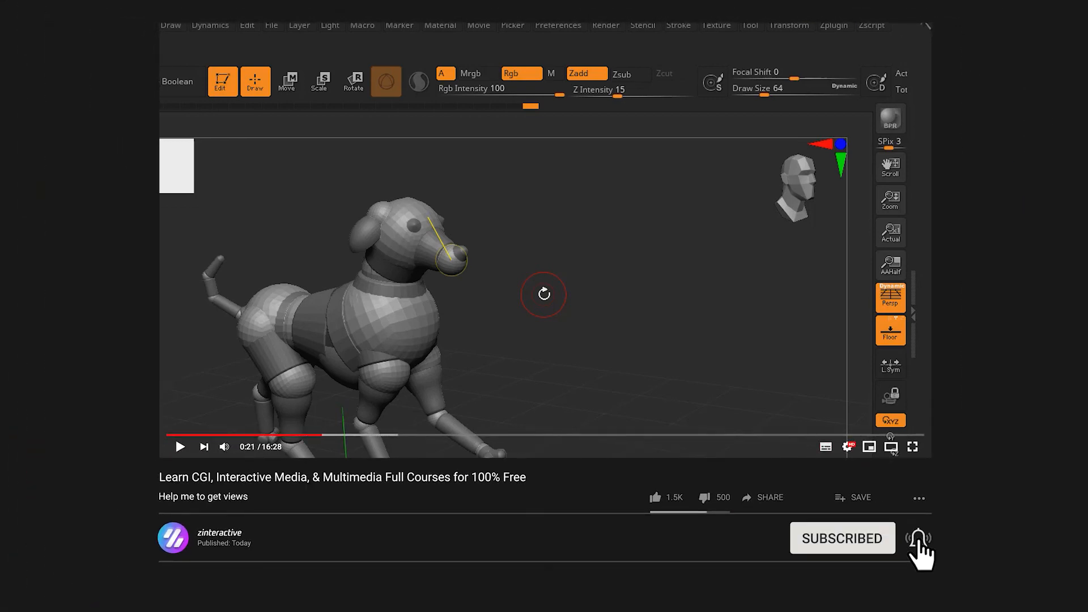